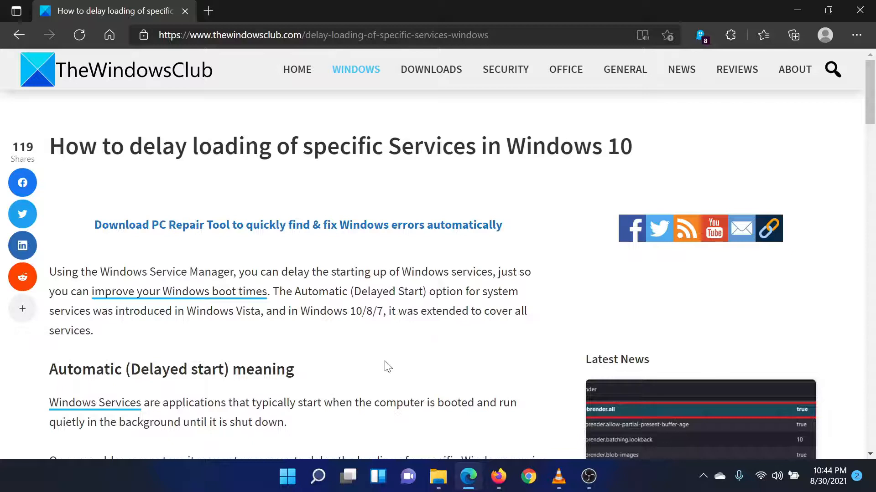
- Run services.msc from the Run dialog to open the Services console
key("Win+r")
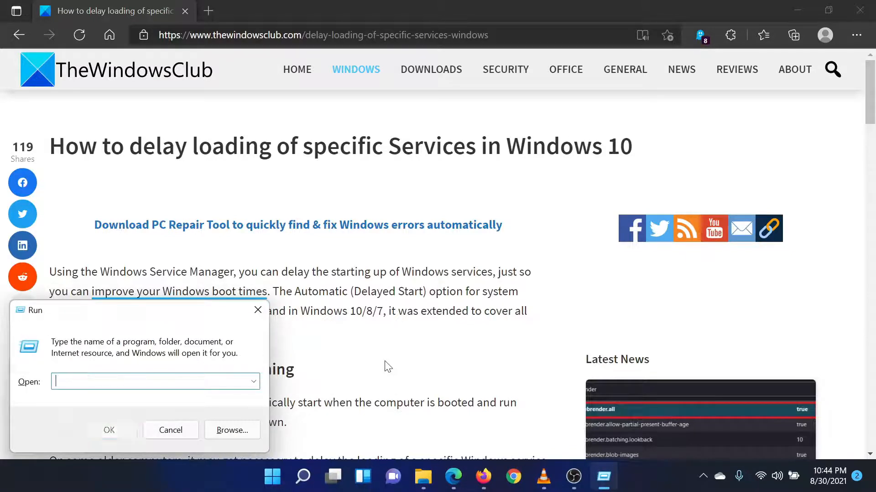
type("services.msc")
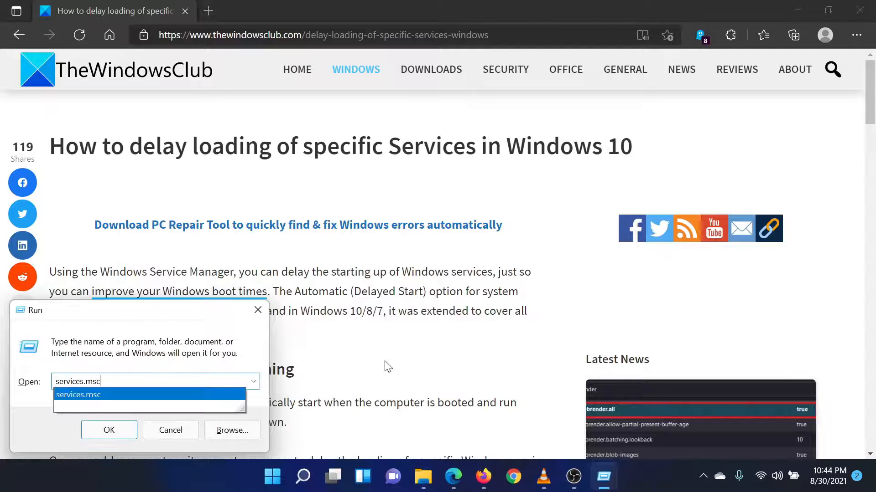
left_click(109, 429)
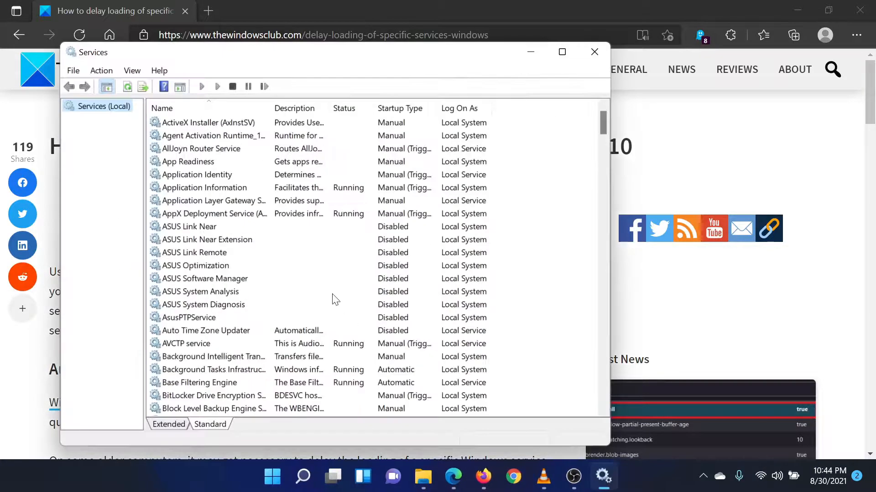
- Open the properties of the ASUS System Diagnosis service, currently Disabled and Stopped
scroll("down", 3)
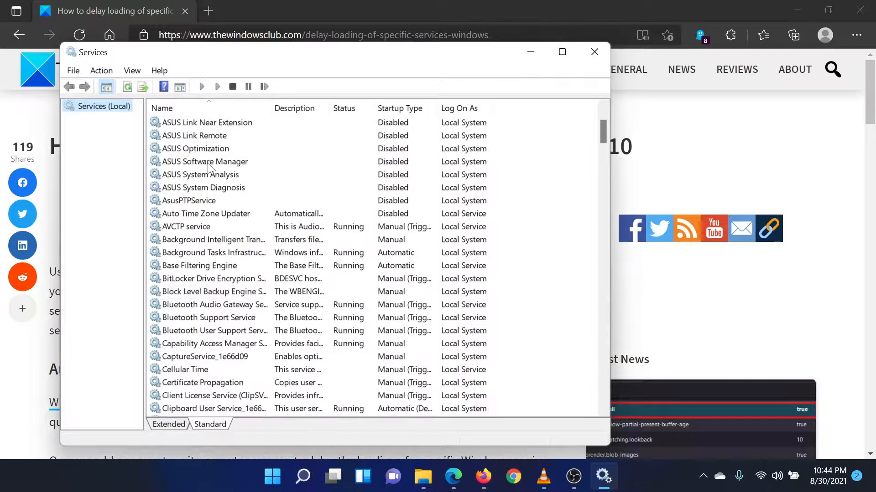
mouse_move(214, 191)
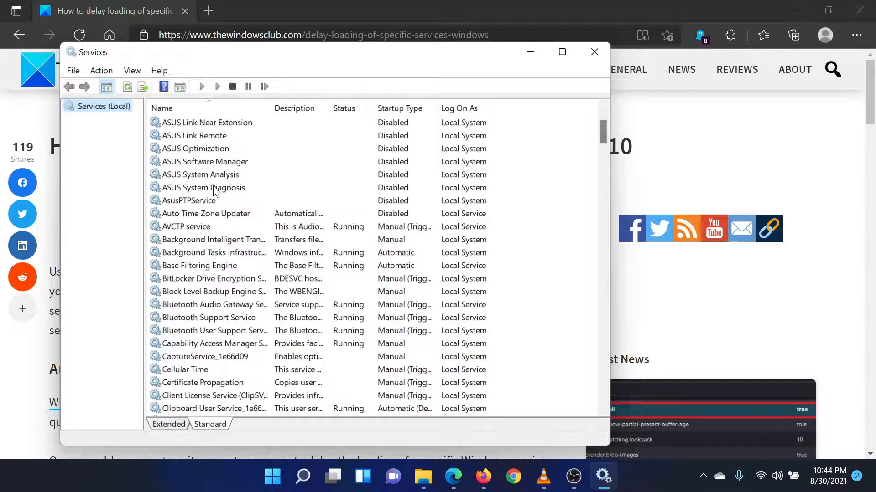
left_click(204, 187)
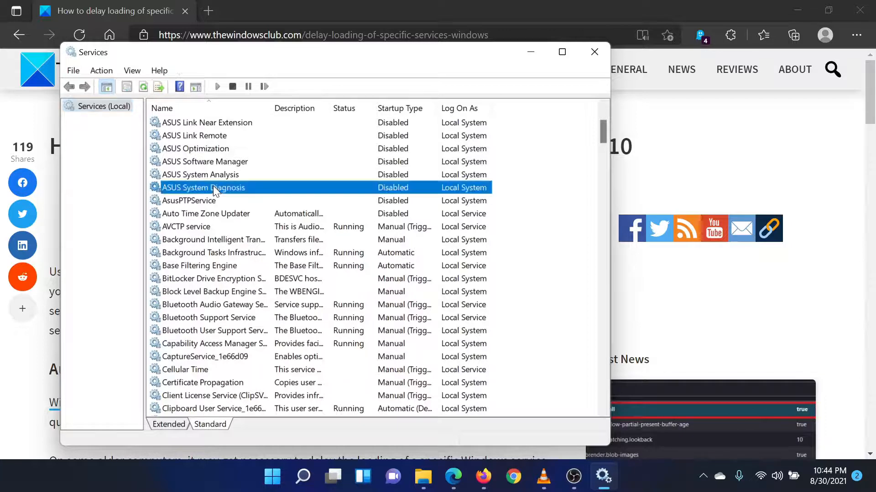
double_click(203, 188)
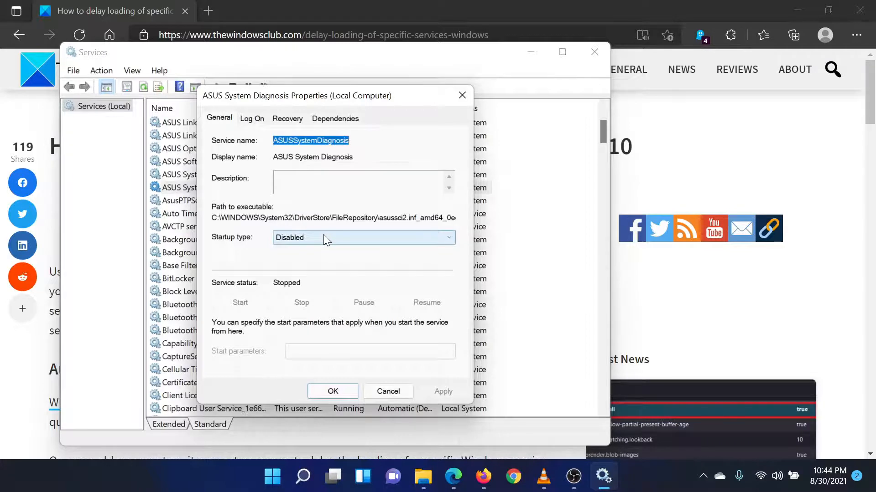
- Set ASUS System Diagnosis startup type to Automatic (Delayed Start) and confirm with OK
left_click(369, 237)
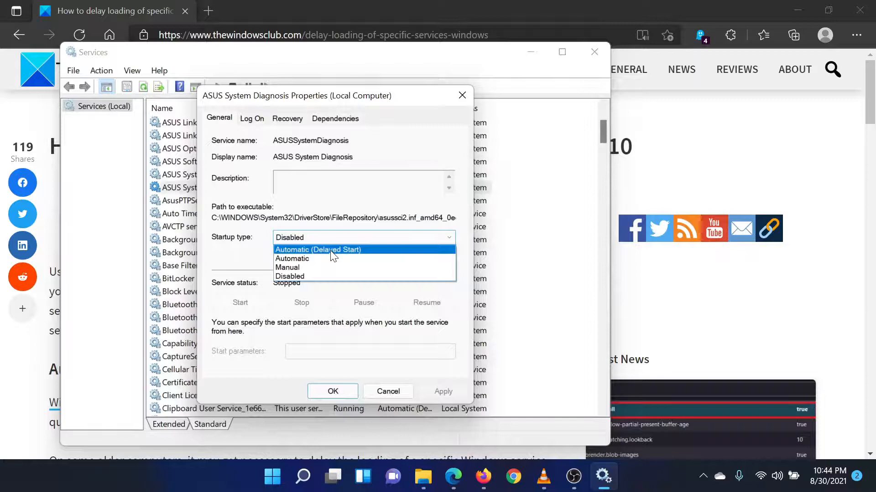
left_click(318, 250)
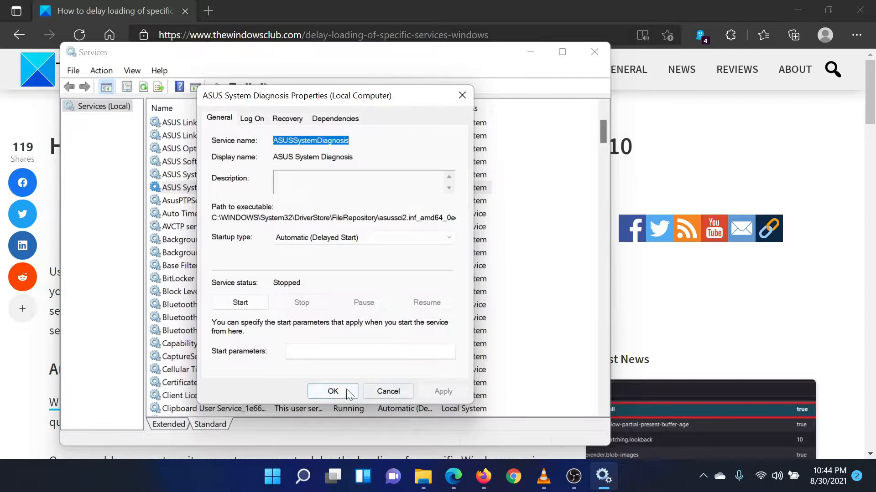
left_click(333, 391)
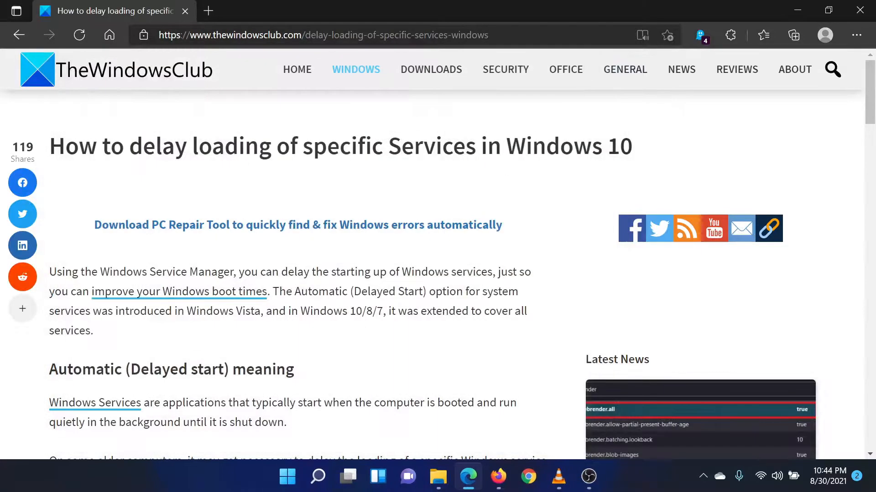
mouse_move(549, 419)
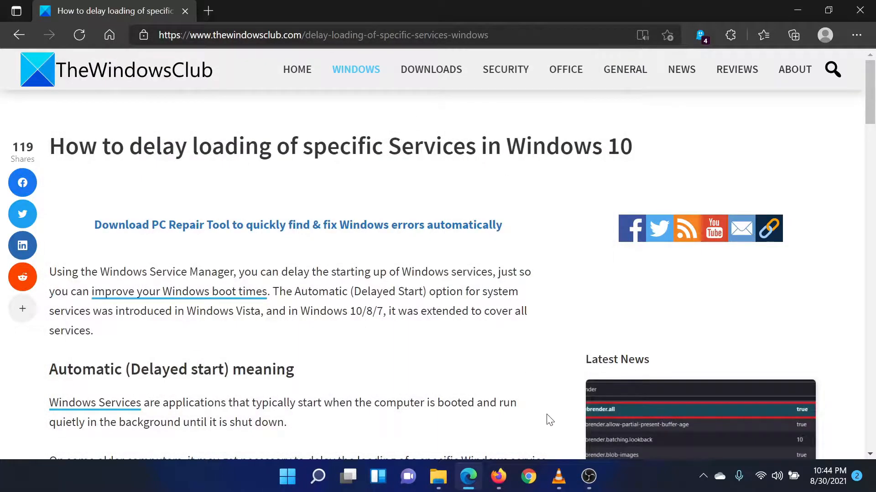
left_click_drag(49, 146, 501, 146)
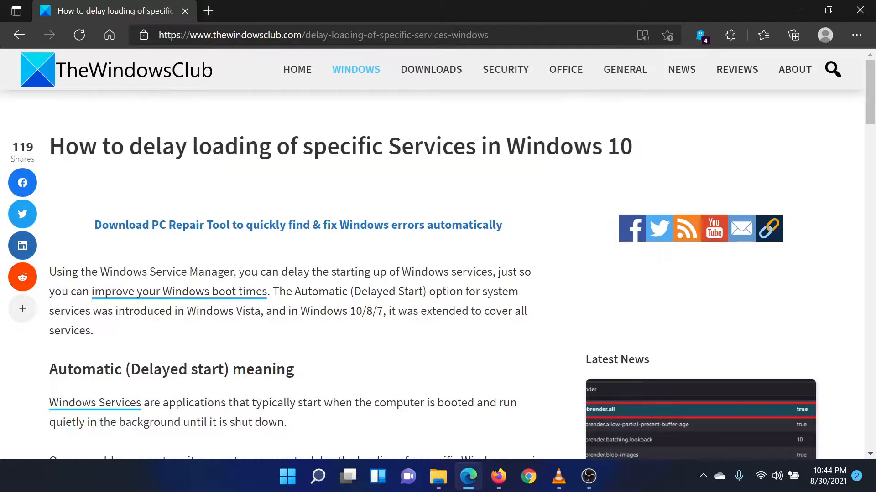
mouse_move(540, 398)
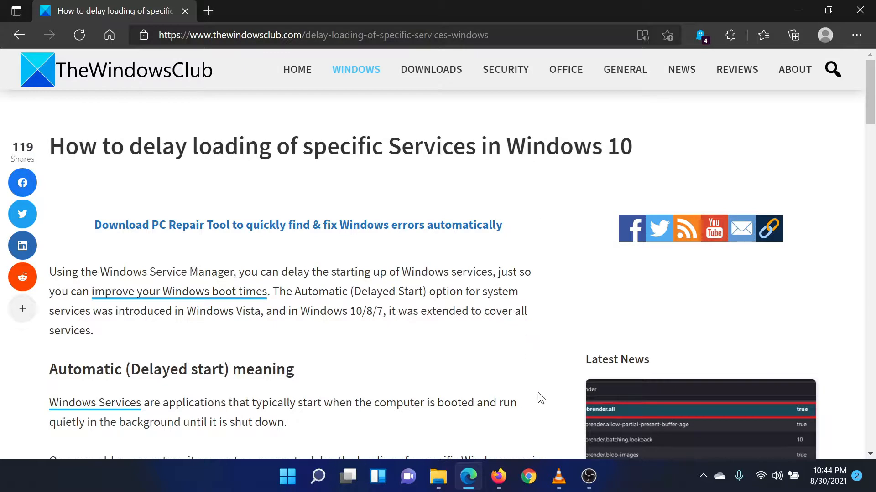
mouse_move(561, 423)
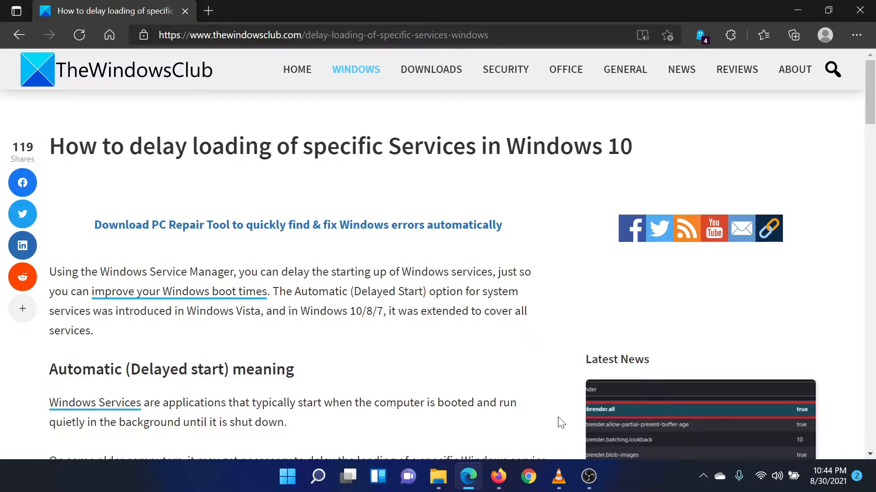